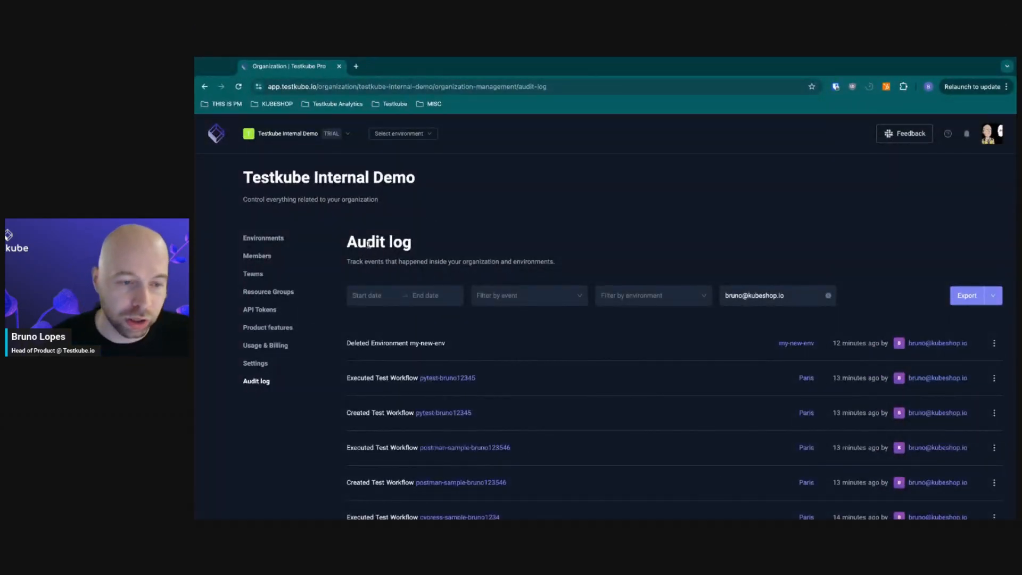
{"action": "mouse_move", "coordinate": [595, 237]}
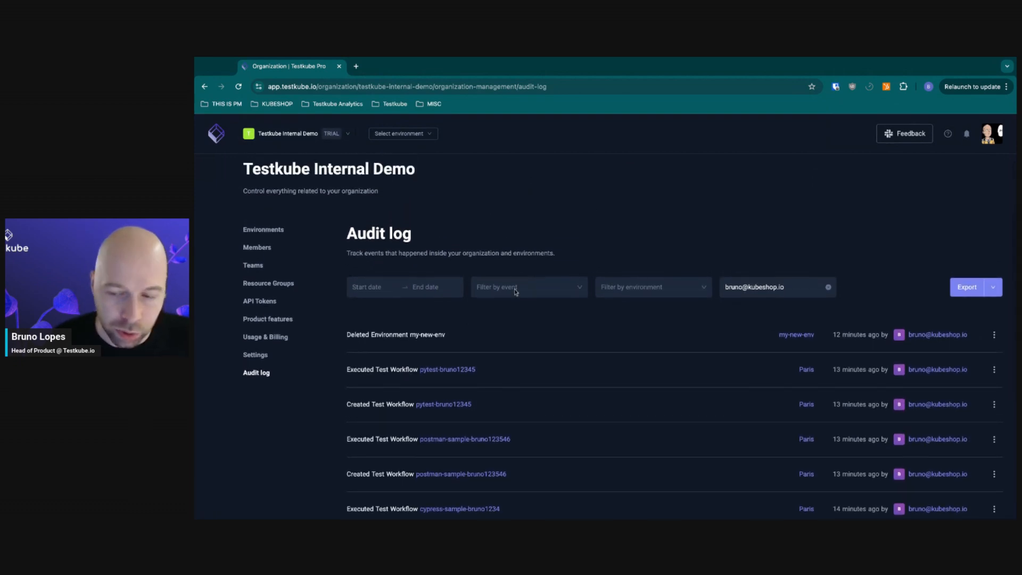
{"action": "mouse_move", "coordinate": [842, 360]}
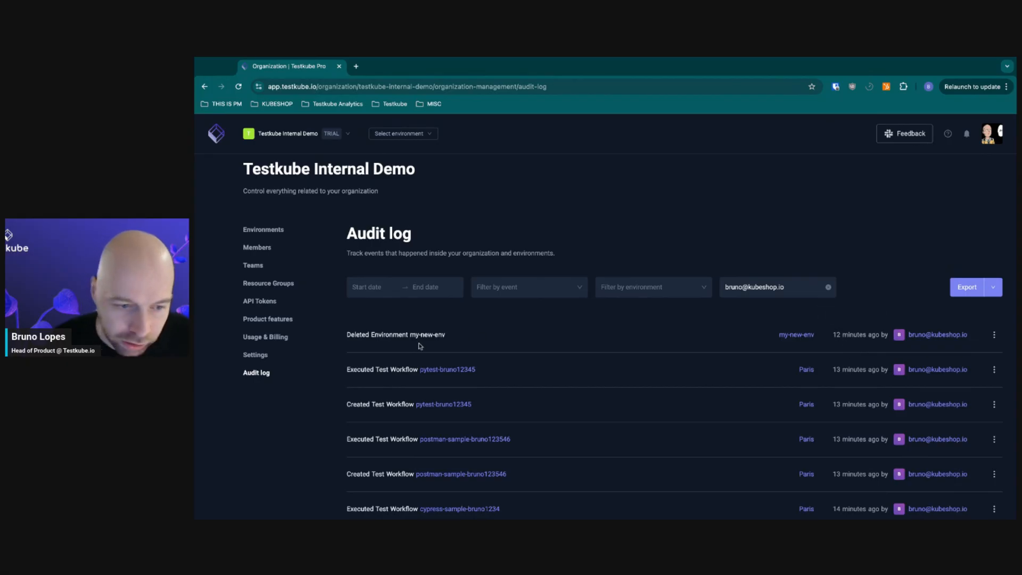
Step: Open the event type filter and scroll through the available event types
{"action": "left_click", "coordinate": [528, 287]}
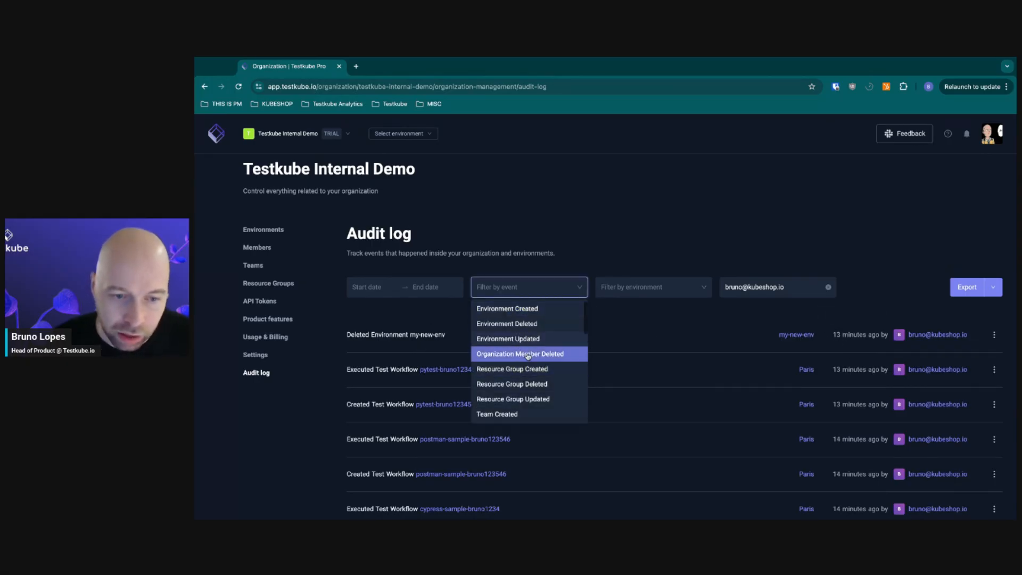
{"action": "scroll", "scroll_direction": "down", "scroll_amount": 3}
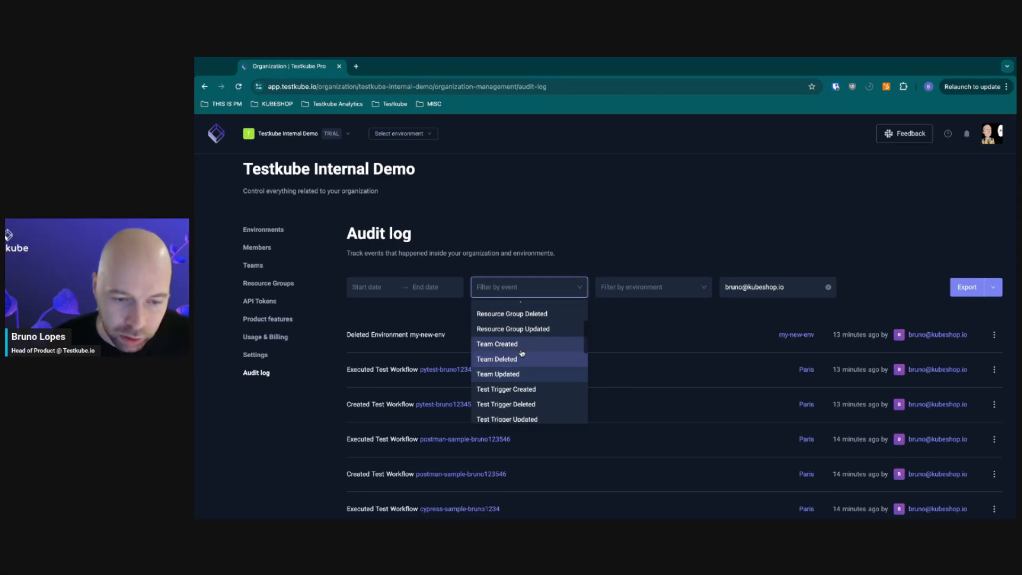
{"action": "scroll", "scroll_direction": "down", "scroll_amount": 3}
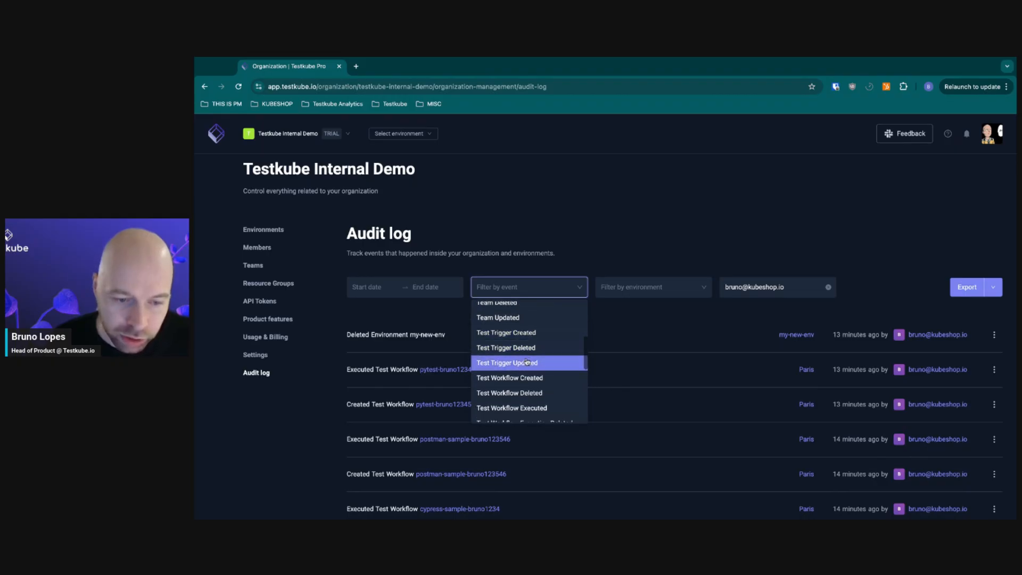
{"action": "scroll", "scroll_direction": "down", "scroll_amount": 3}
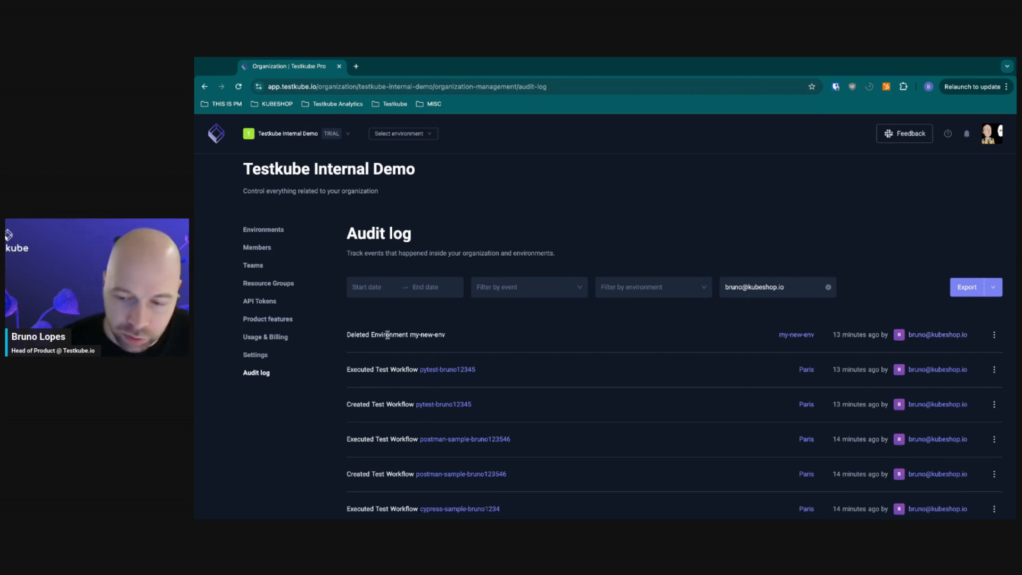
{"action": "scroll", "scroll_direction": "down", "scroll_amount": 3}
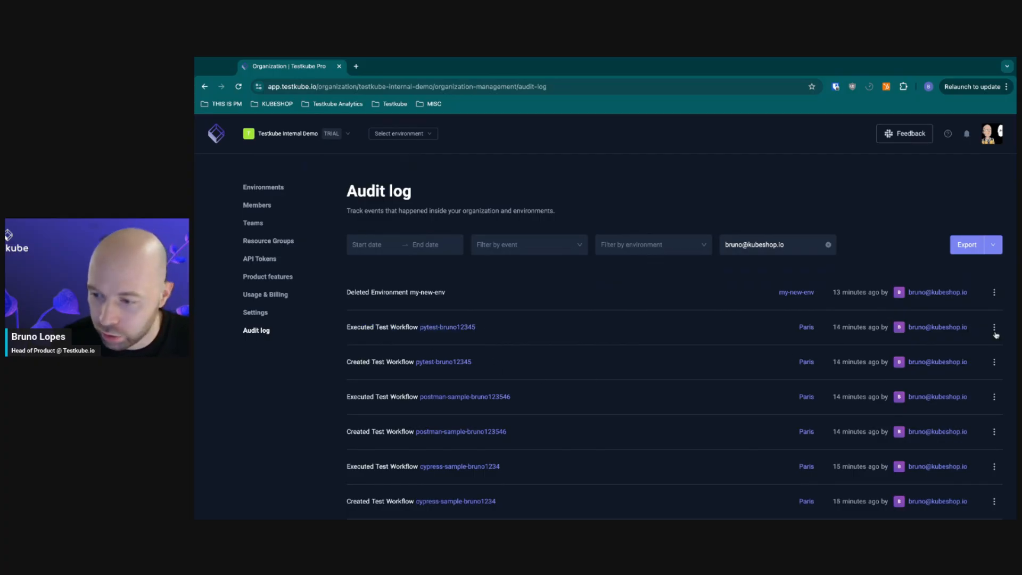
{"action": "mouse_move", "coordinate": [994, 327]}
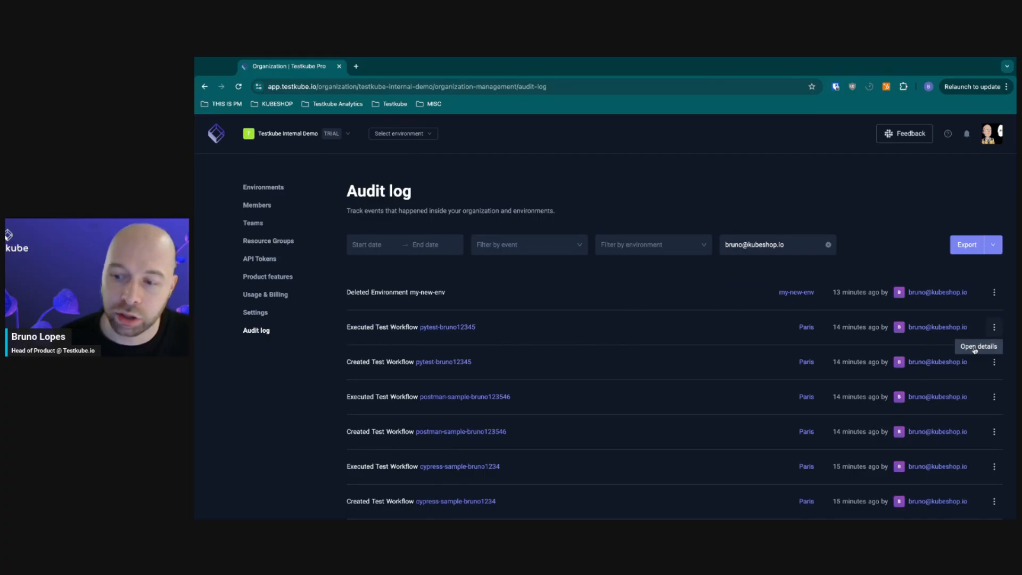
Step: Open the executed workflow event's details and scroll through its JSON
{"action": "left_click", "coordinate": [994, 326]}
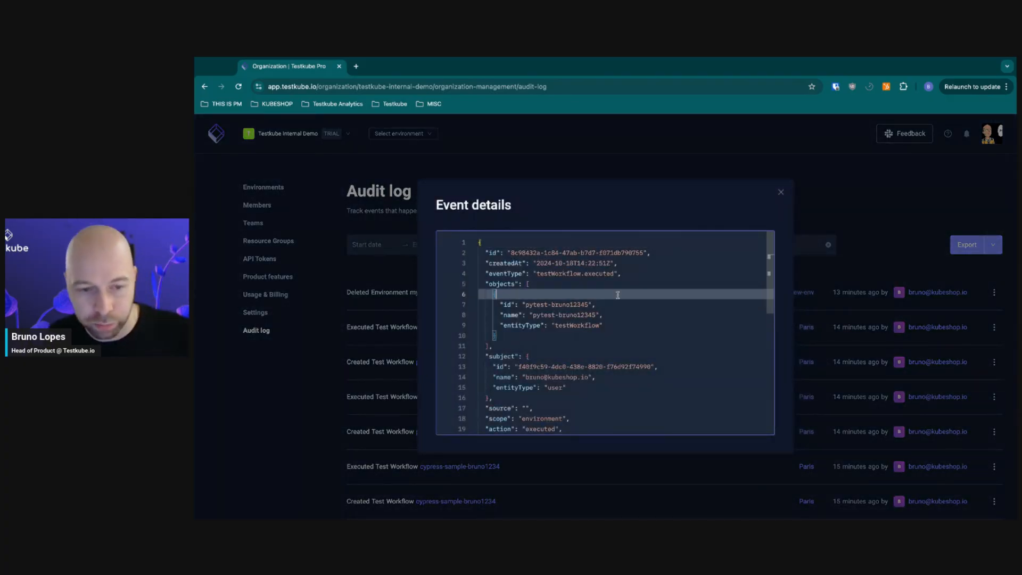
{"action": "scroll", "scroll_direction": "down", "scroll_amount": 3}
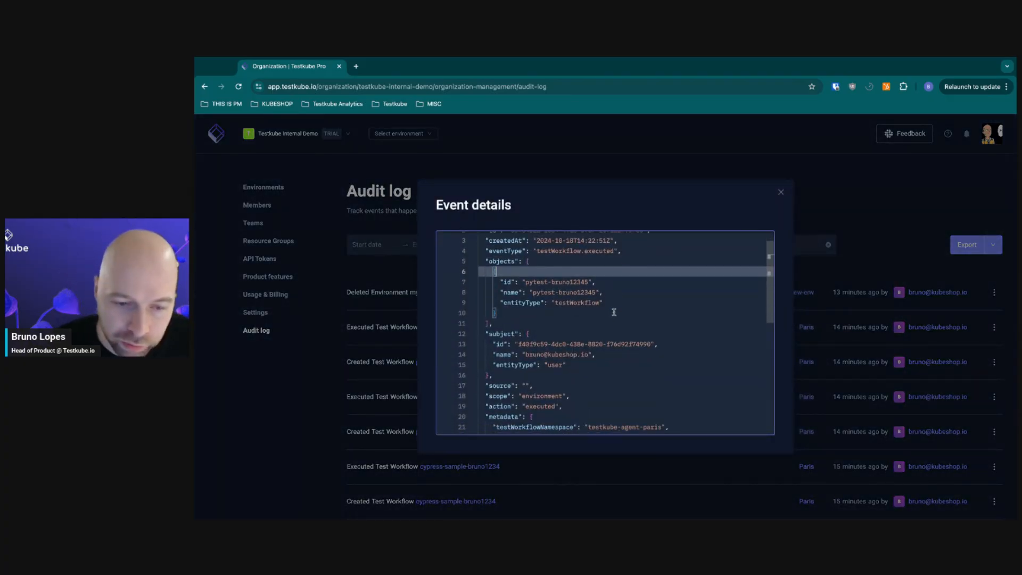
{"action": "scroll", "scroll_direction": "down", "scroll_amount": 3}
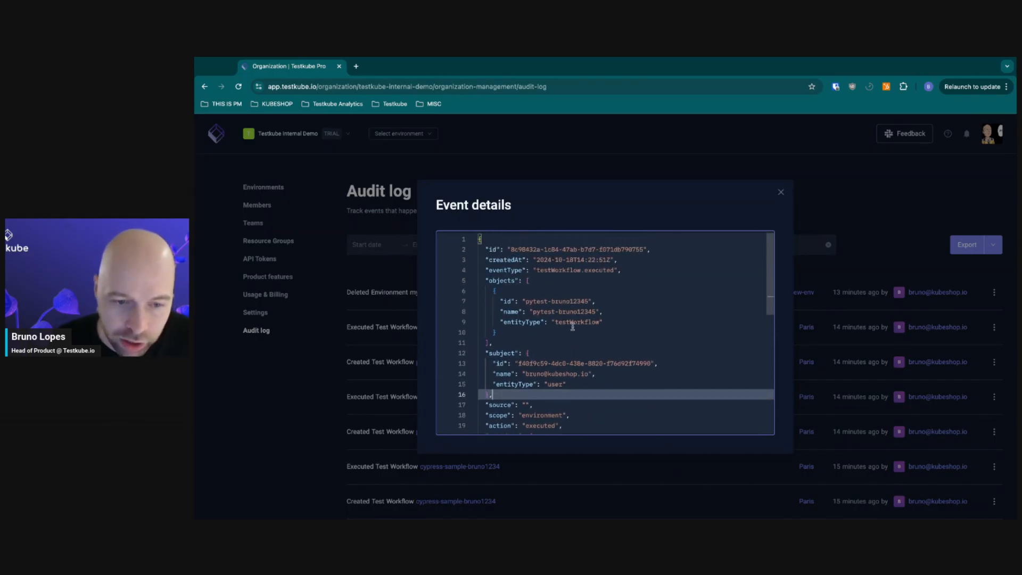
{"action": "scroll", "scroll_direction": "down", "scroll_amount": 3}
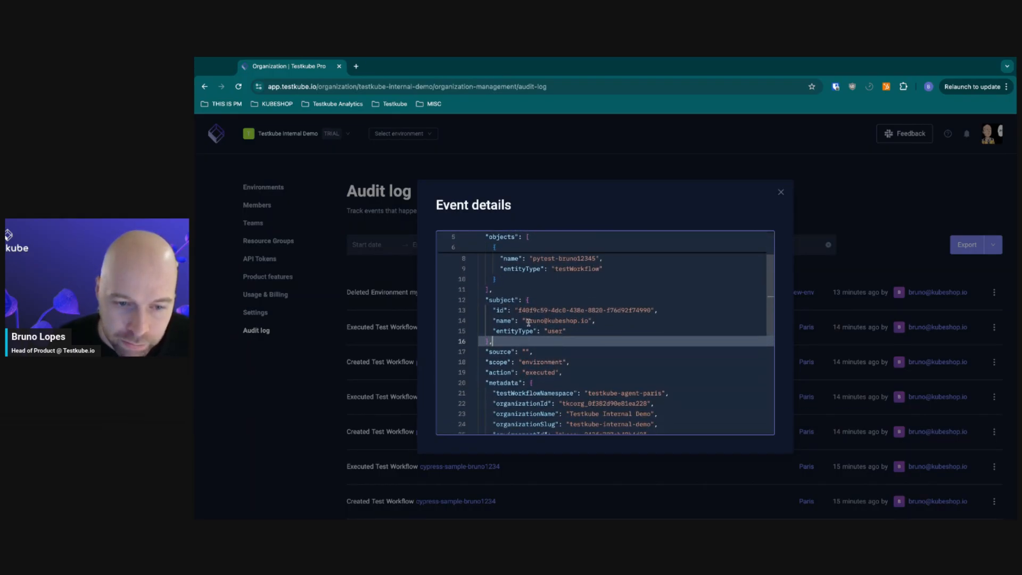
{"action": "scroll", "scroll_direction": "down", "scroll_amount": 3}
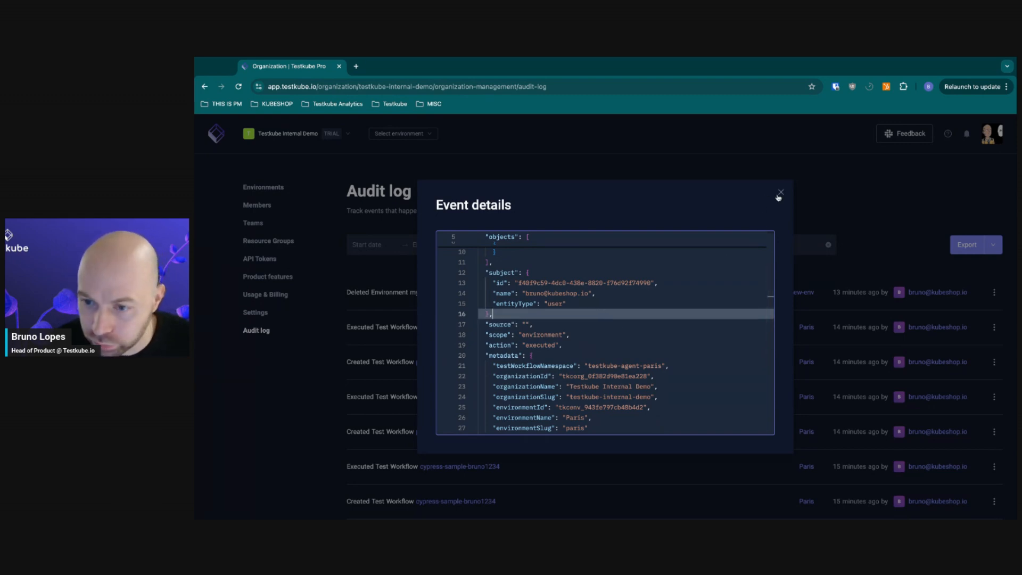
Step: Close the details, filter to another member's Playwright run, then clear the member filter
{"action": "left_click", "coordinate": [781, 194]}
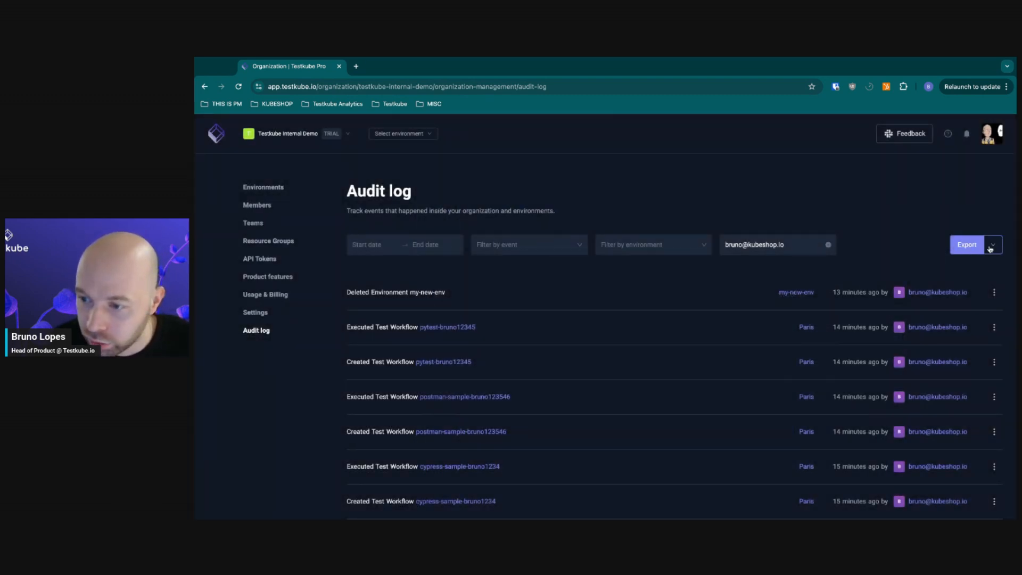
{"action": "left_click", "coordinate": [776, 244]}
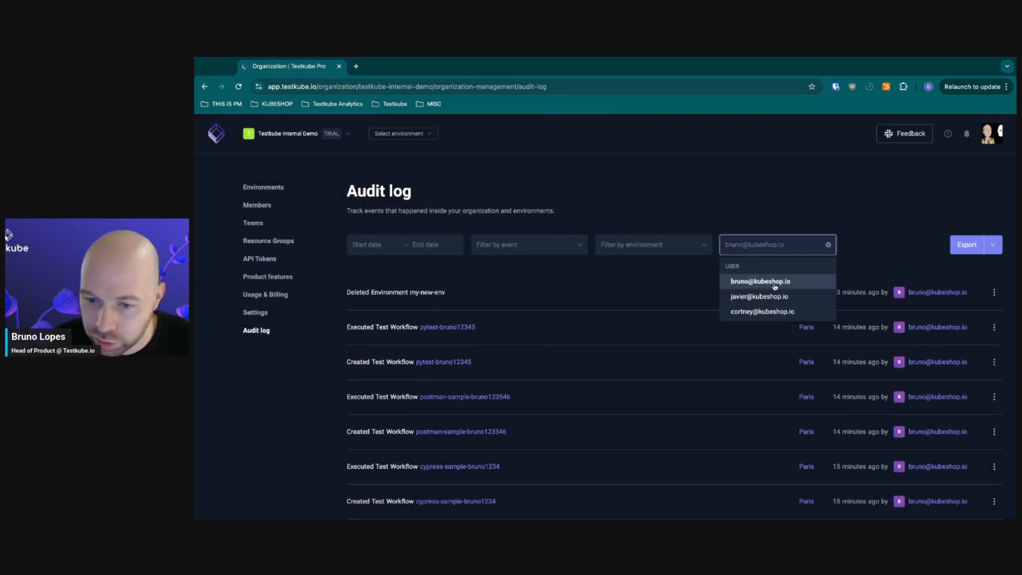
{"action": "left_click", "coordinate": [760, 296]}
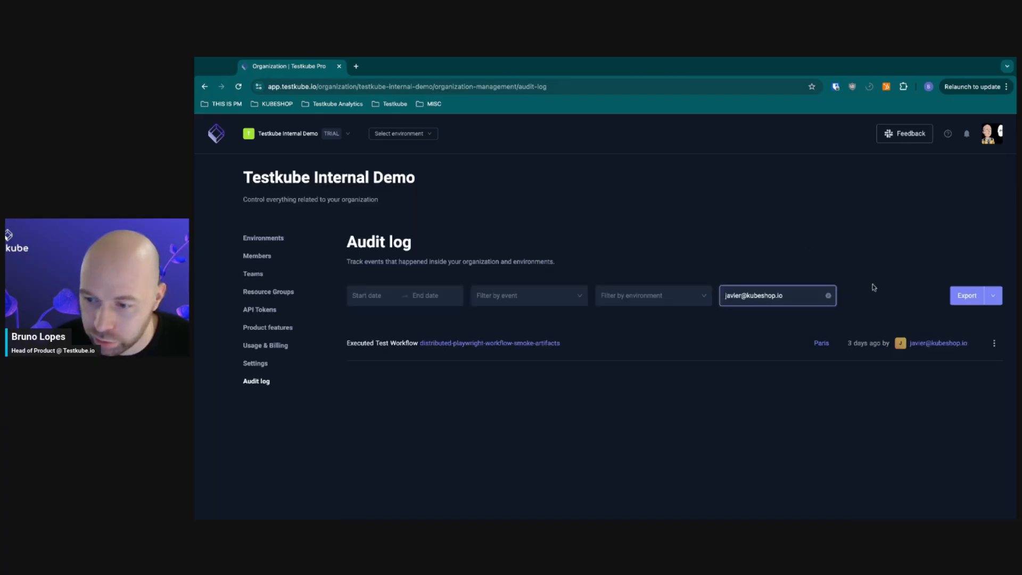
{"action": "left_click", "coordinate": [776, 296]}
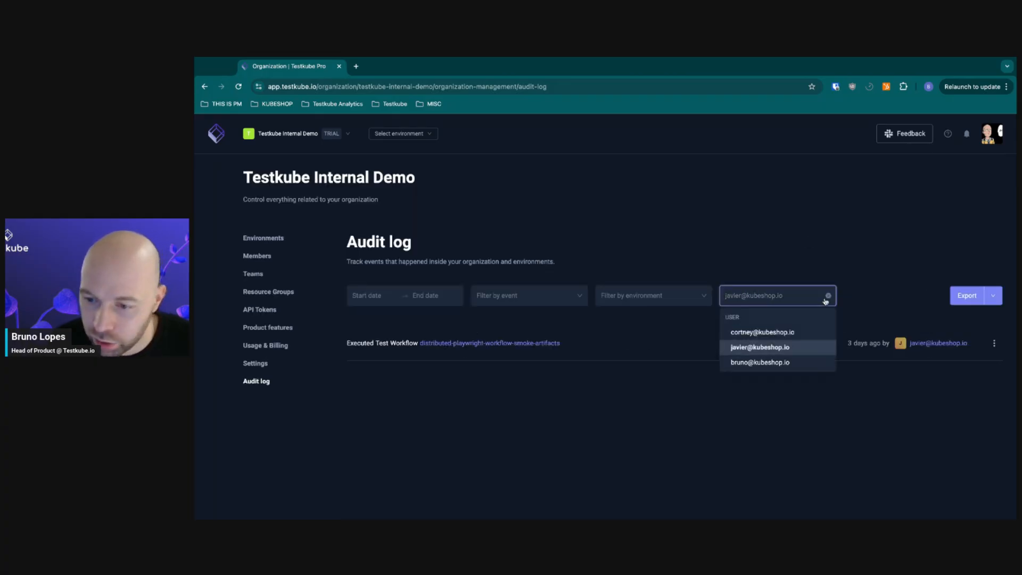
{"action": "left_click", "coordinate": [992, 295]}
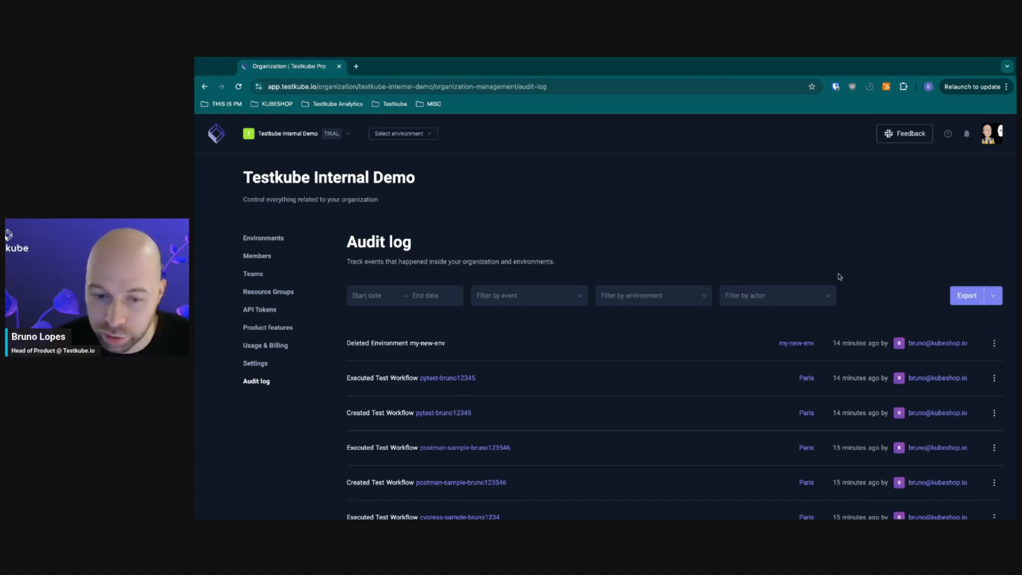
{"action": "left_click", "coordinate": [776, 295]}
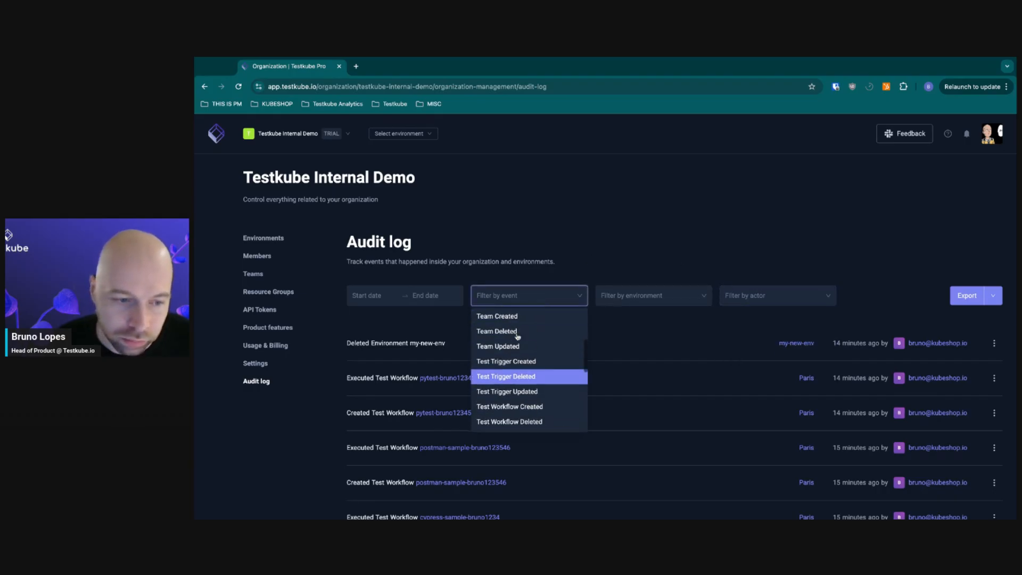
{"action": "left_click", "coordinate": [529, 296]}
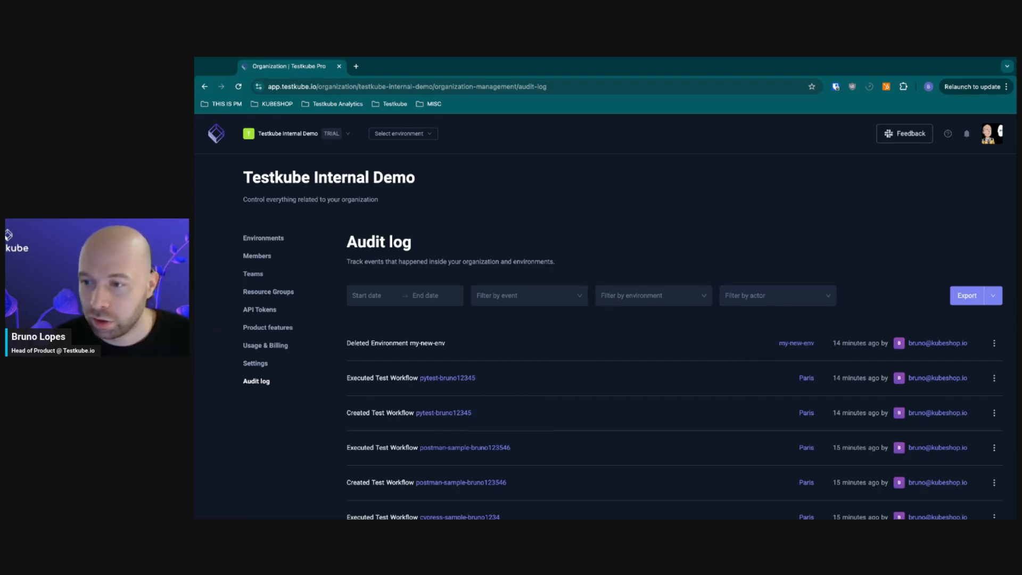